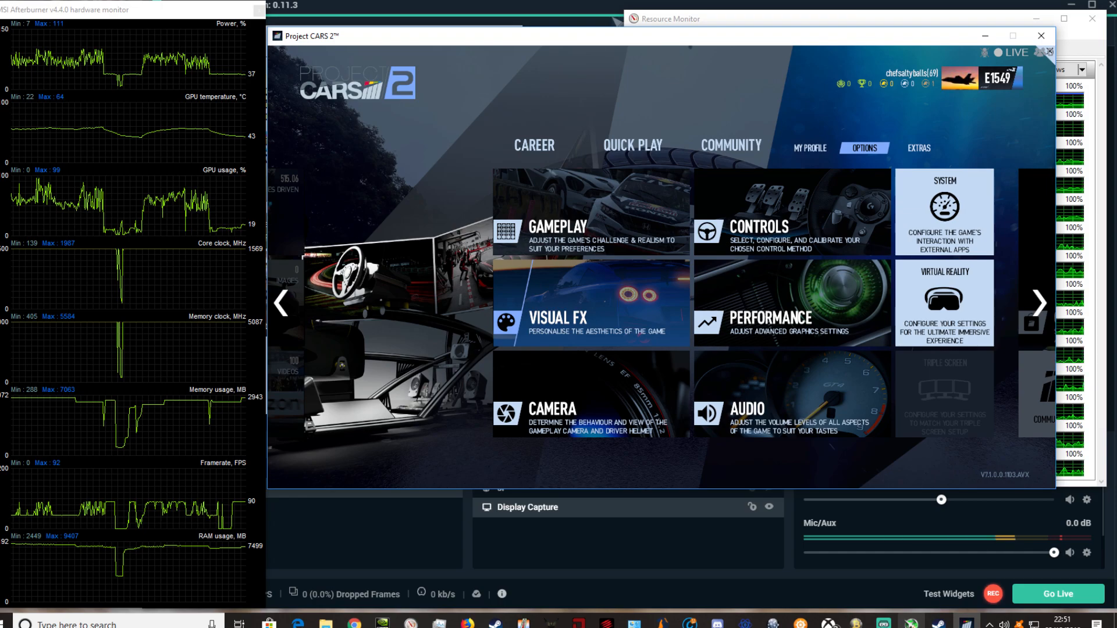
mouse_move(654, 279)
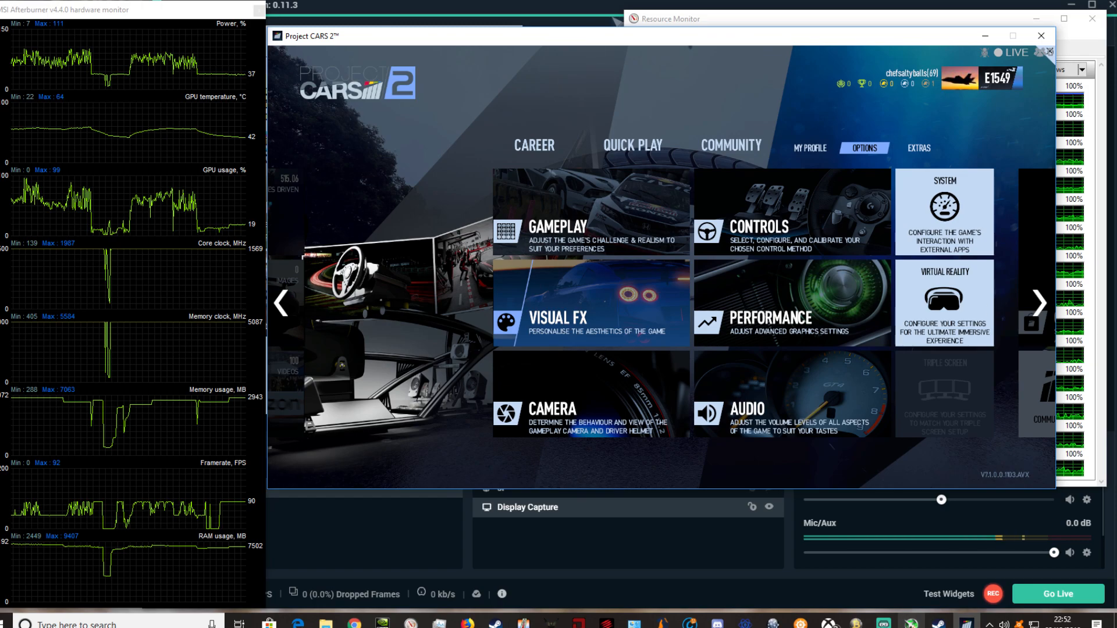
mouse_move(654, 279)
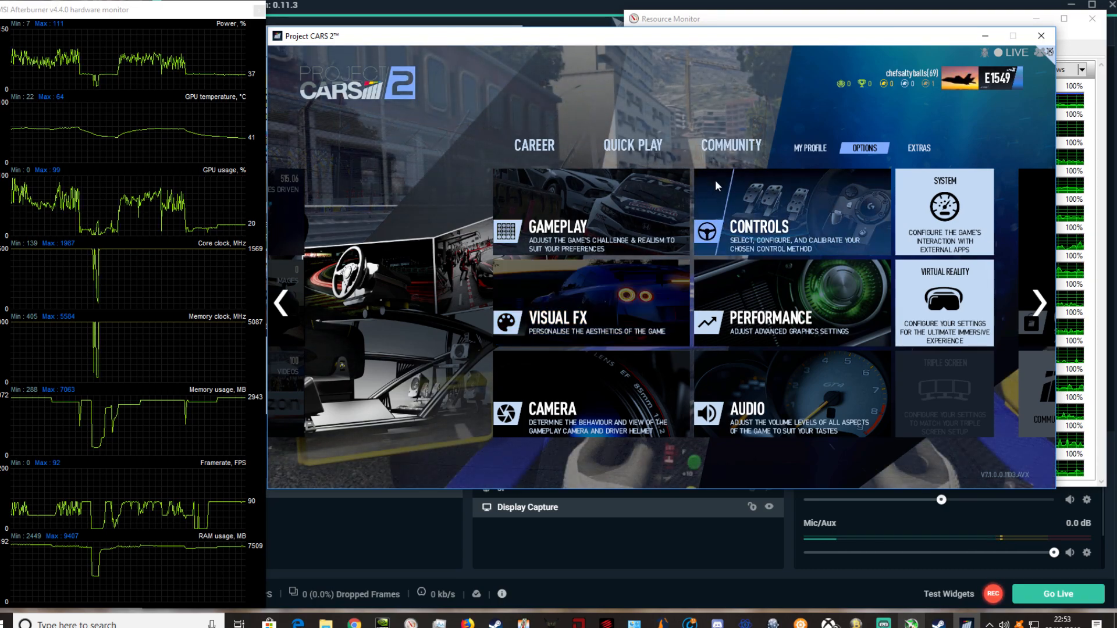
Step: From My Profile's Videos gallery, dismiss the gallery-full warning and view the Azure Circuit replay
click(809, 148)
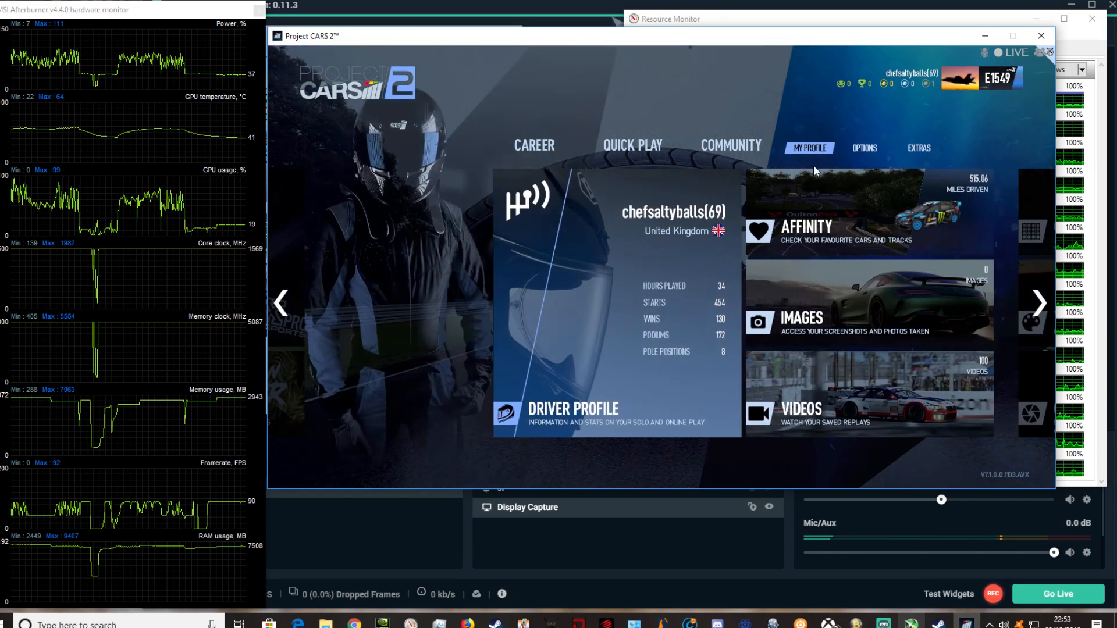
click(798, 317)
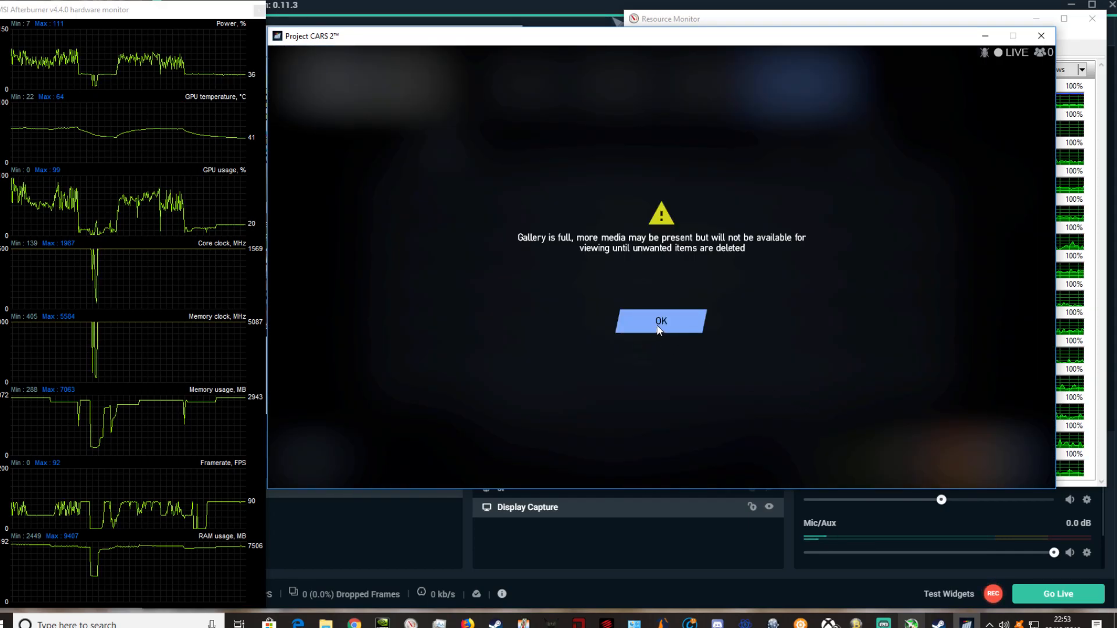
click(658, 321)
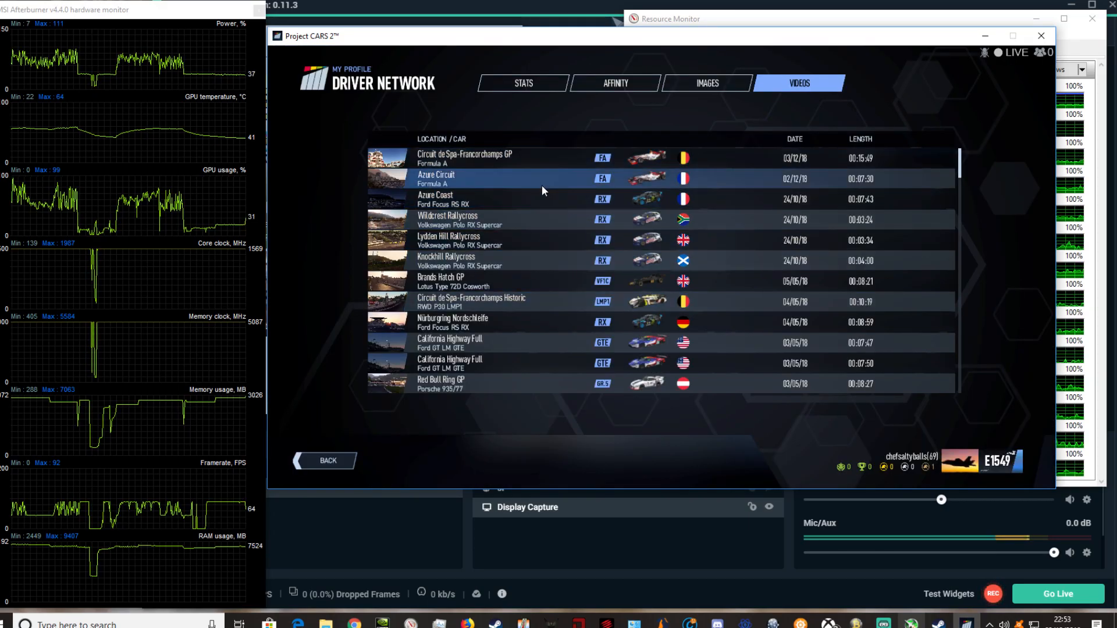
click(541, 179)
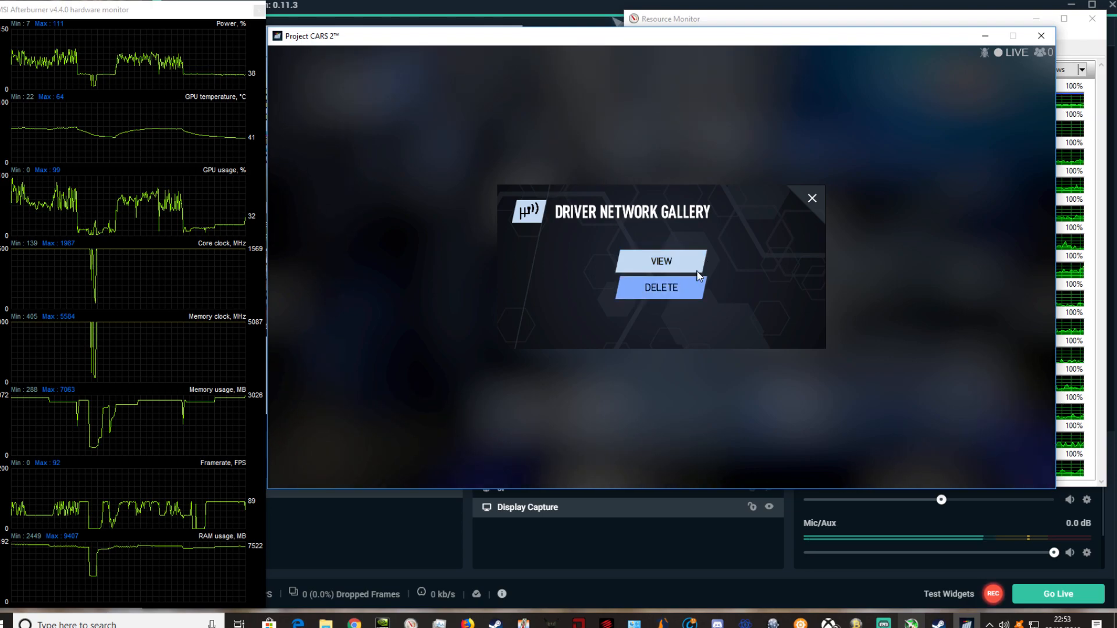
mouse_move(660, 261)
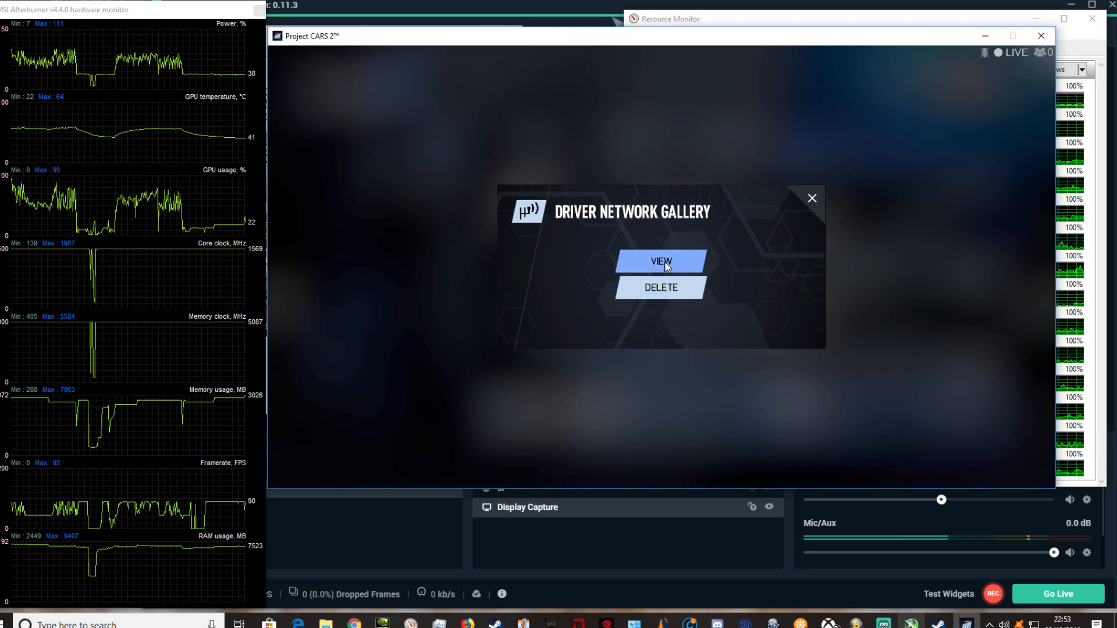
click(660, 261)
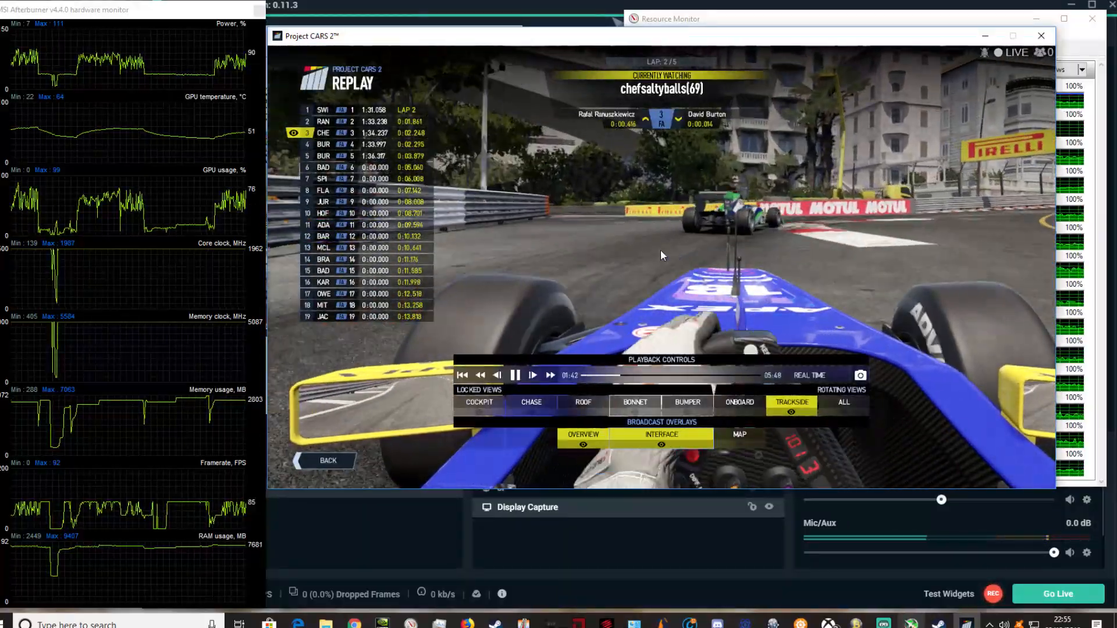
click(514, 376)
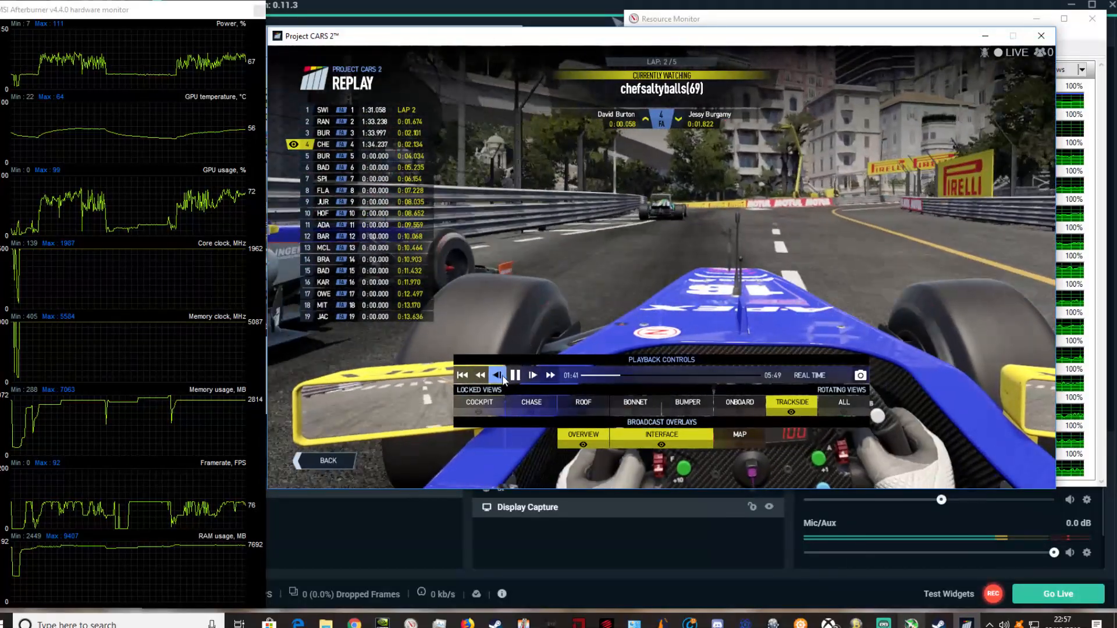
Step: Rewind the Monaco replay slightly, holding it around 1:41 on lap 2
click(515, 376)
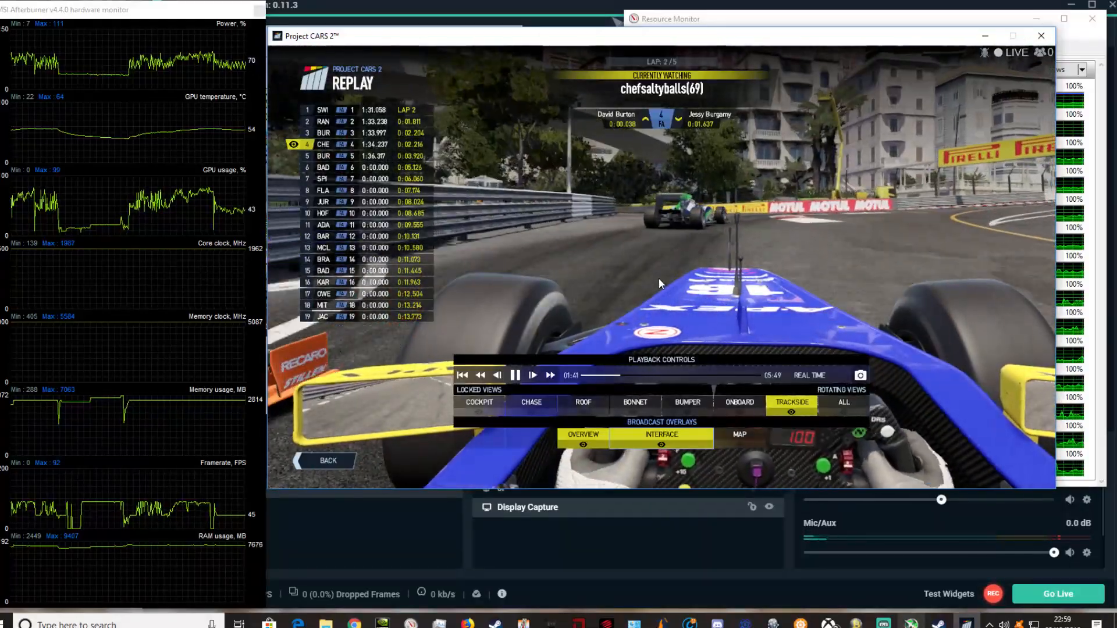
Step: Pause the Azure Circuit replay at about 1:43 of 5:47 on lap 2
click(514, 375)
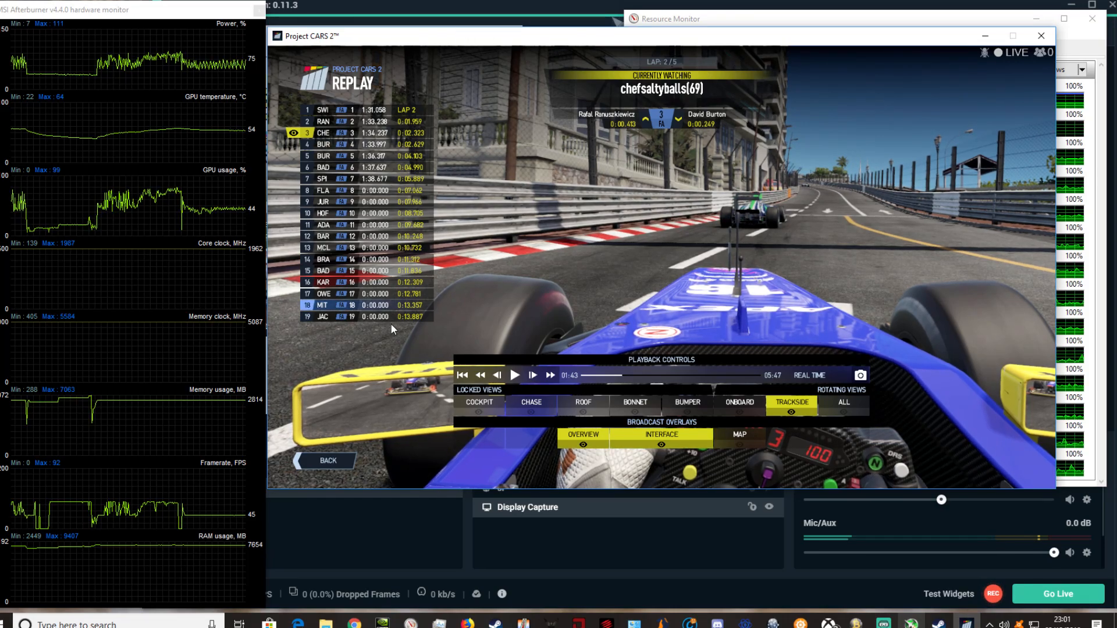
Step: Leave the replay, dismiss the gallery-full warning and return to the main Quick Play menu
click(327, 460)
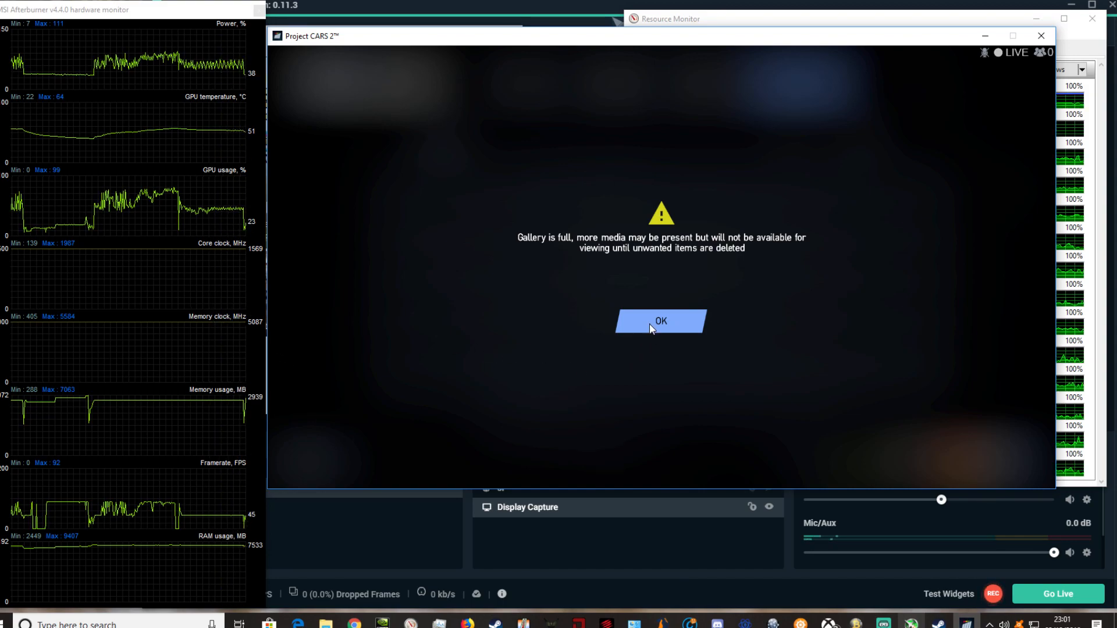
click(658, 321)
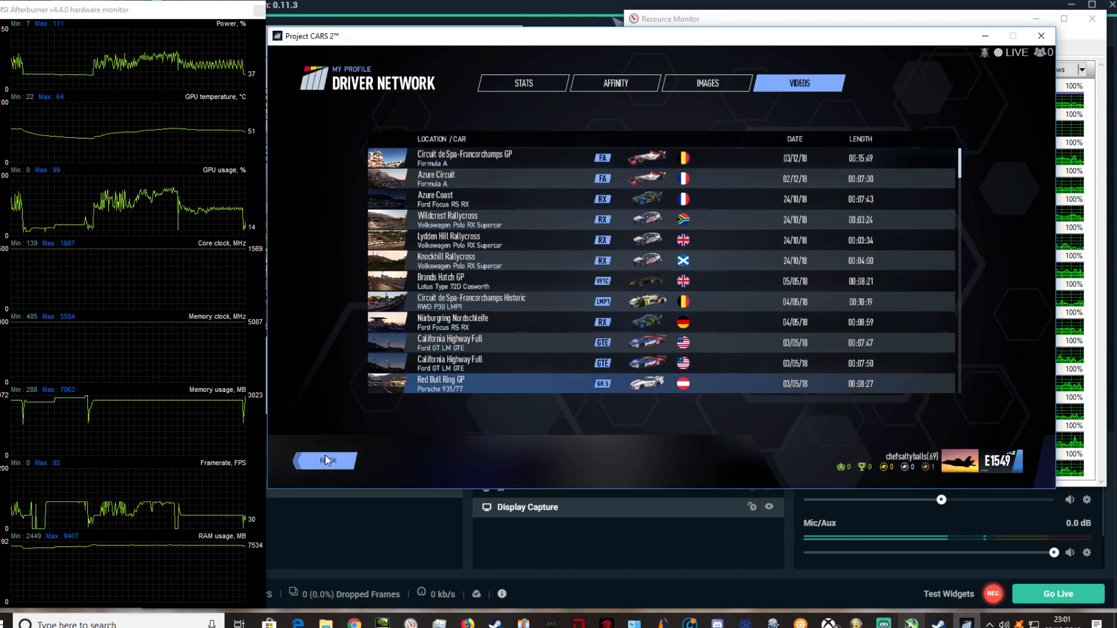
click(324, 461)
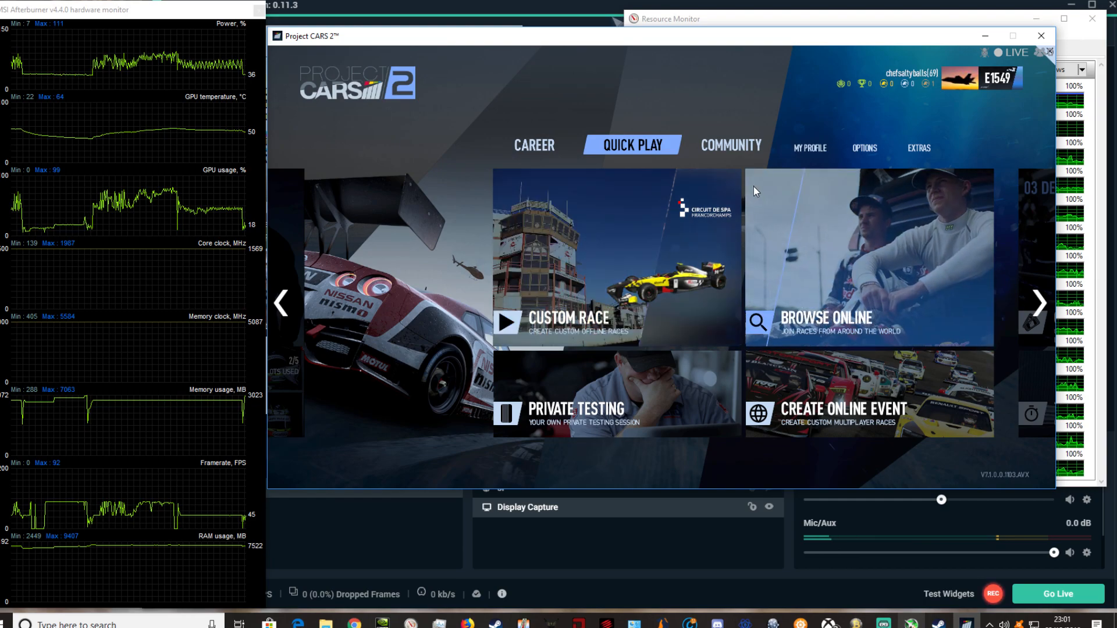
Step: Reach the Performance graphics settings from Options, showing MSAA Medium at 1280x720 59Hz
click(918, 147)
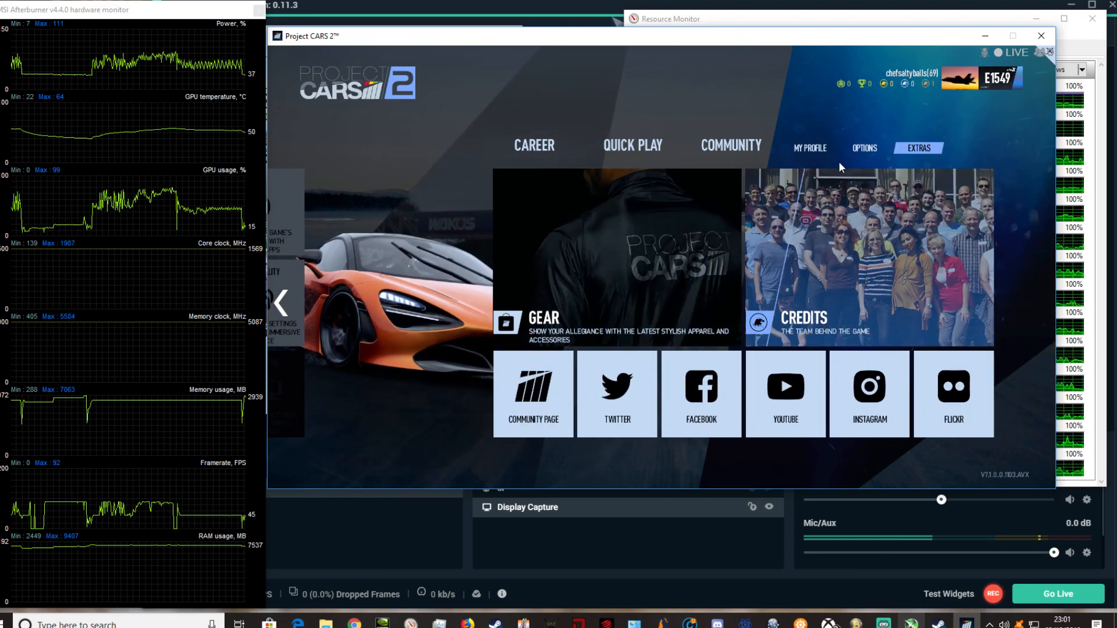
click(863, 147)
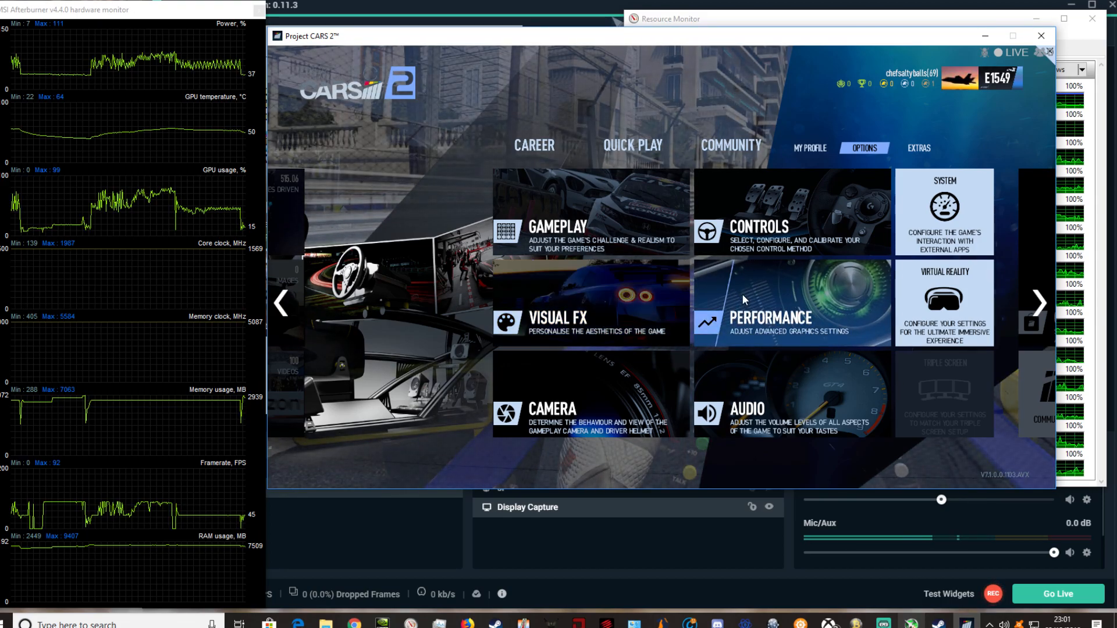
click(769, 303)
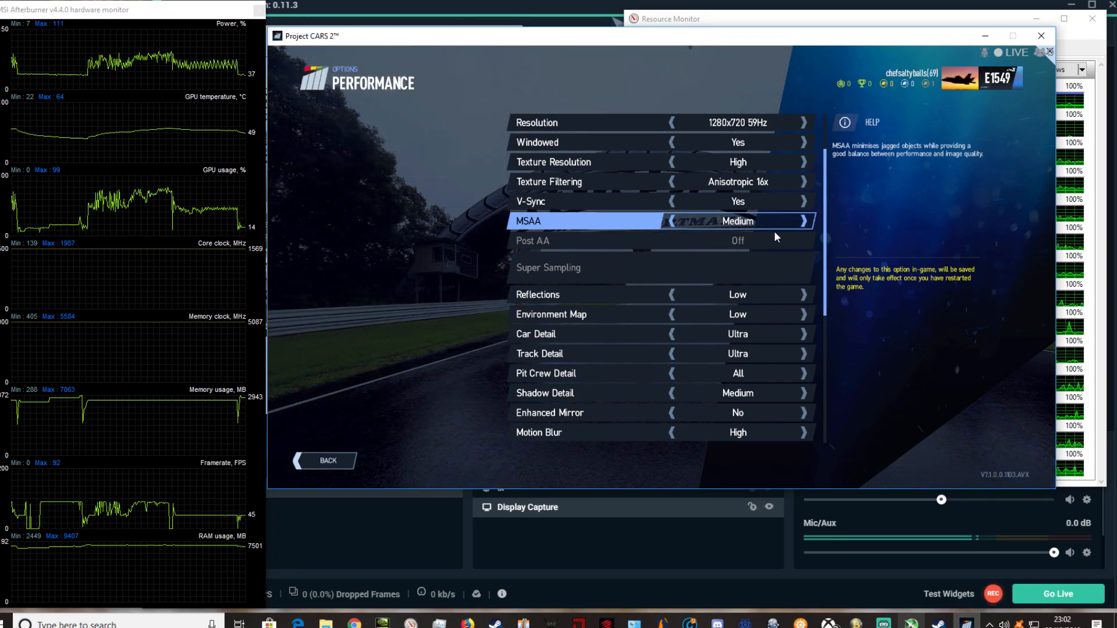
Step: Set MSAA to High and Enhanced Mirror to Yes, then leave Performance, triggering the restart notice
click(802, 221)
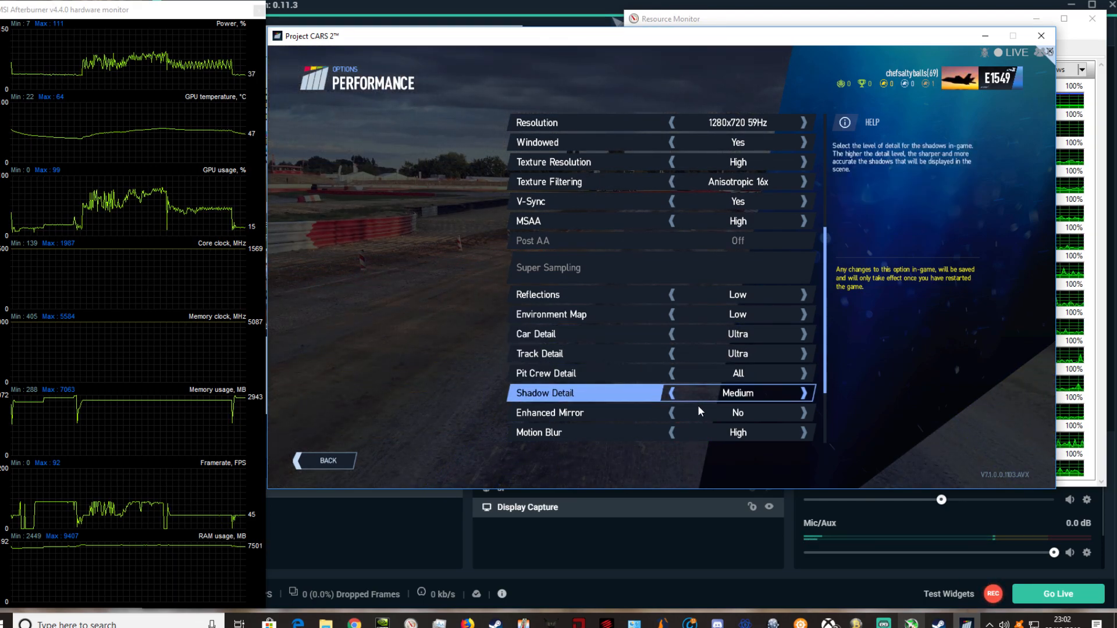
click(804, 412)
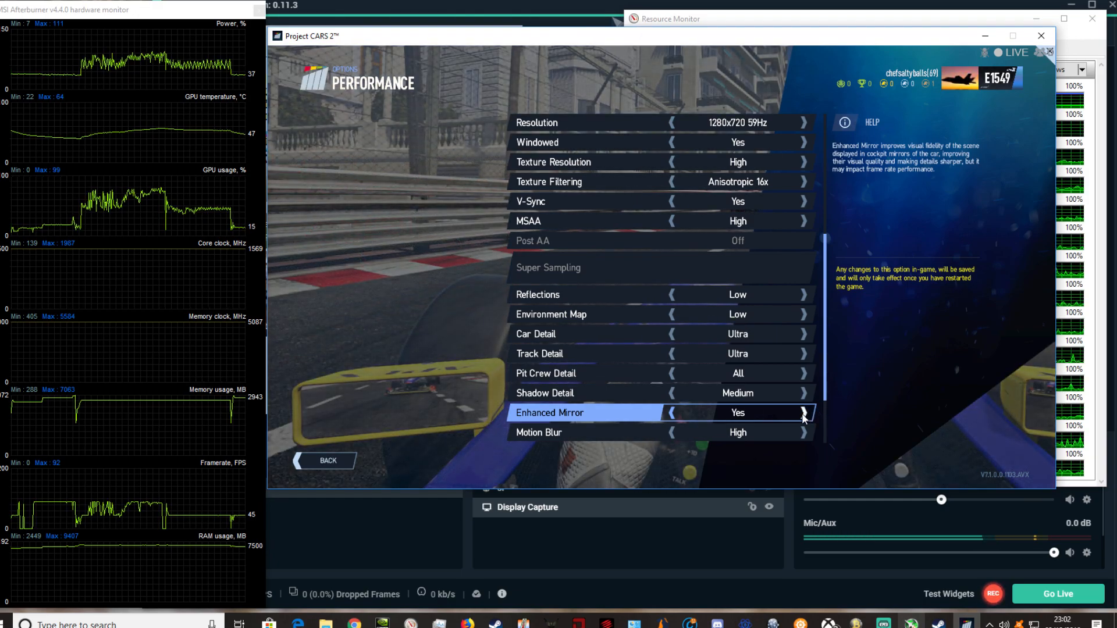
click(545, 374)
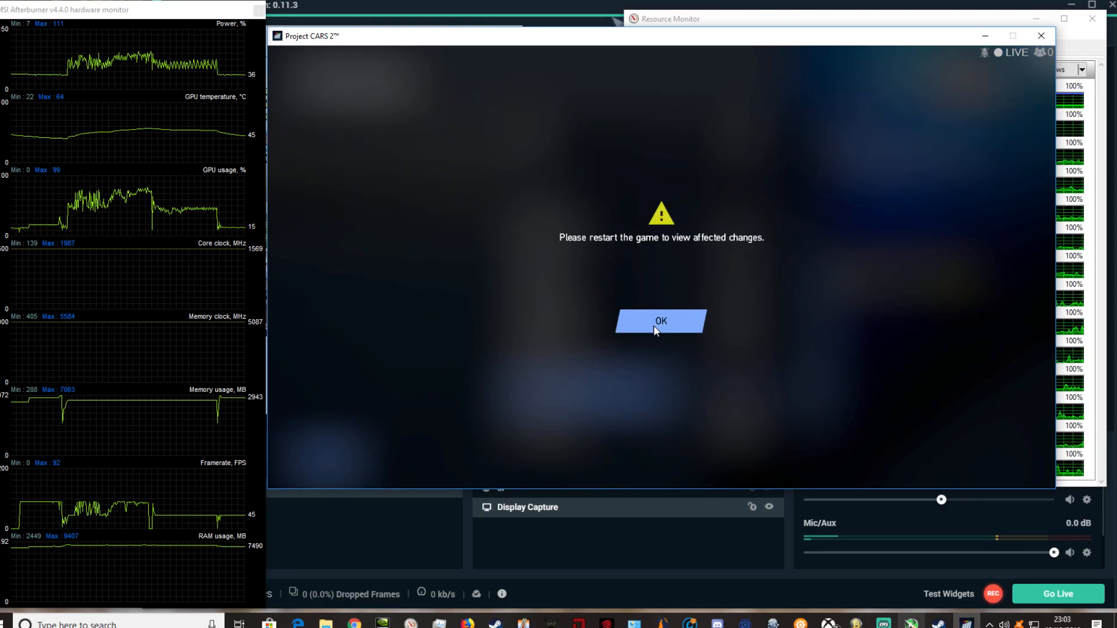
Step: Dismiss the restart notice, revisit Performance briefly and return to the Options page
click(660, 321)
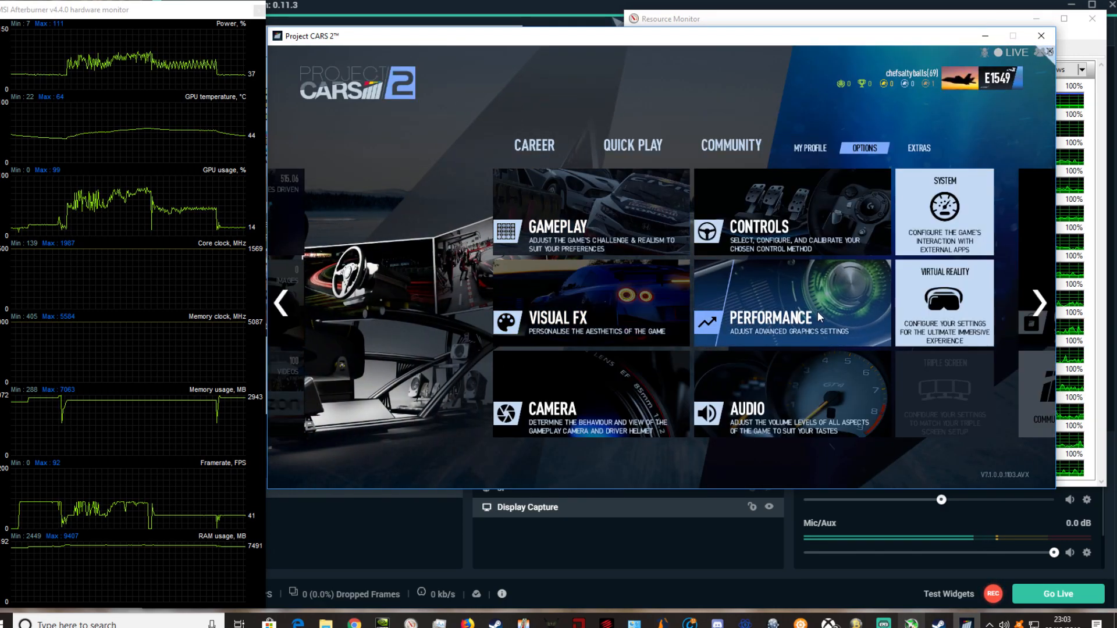
click(769, 317)
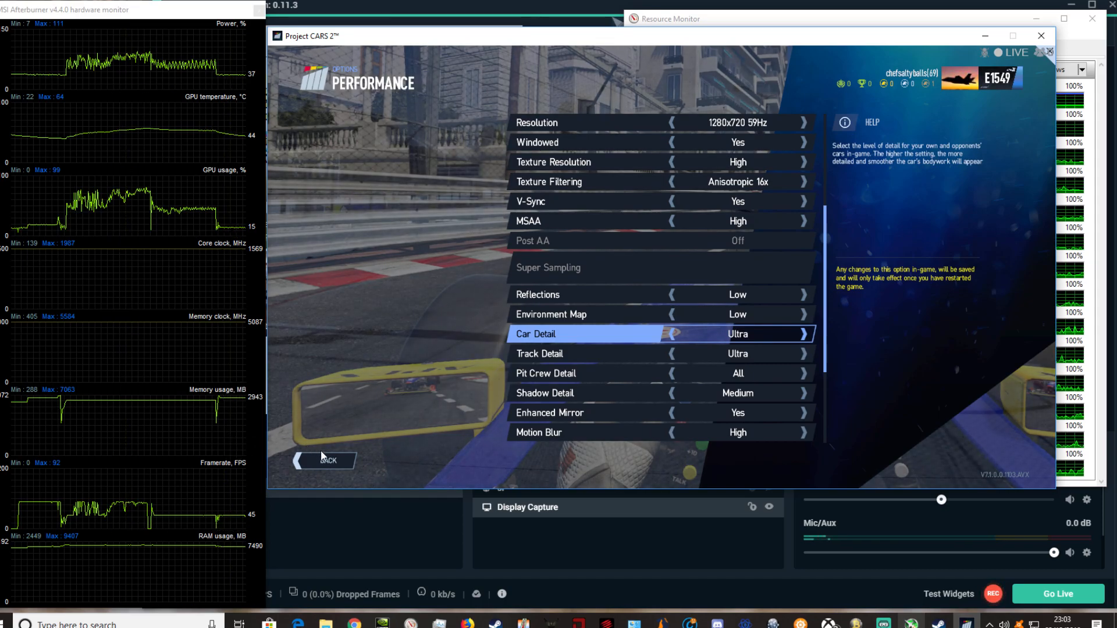
click(325, 461)
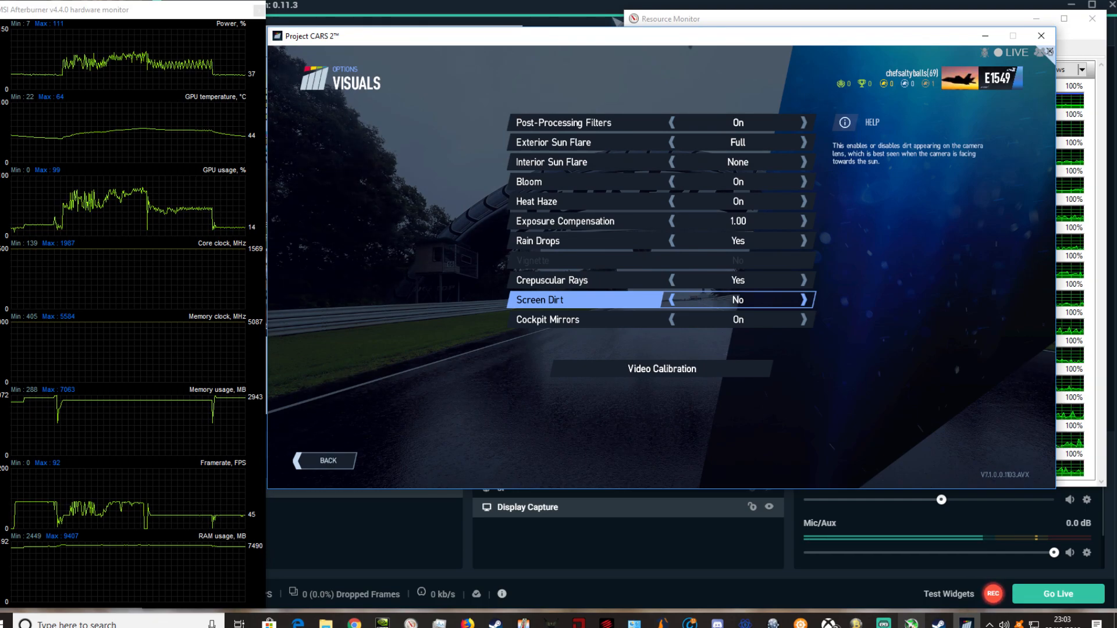
mouse_move(674, 474)
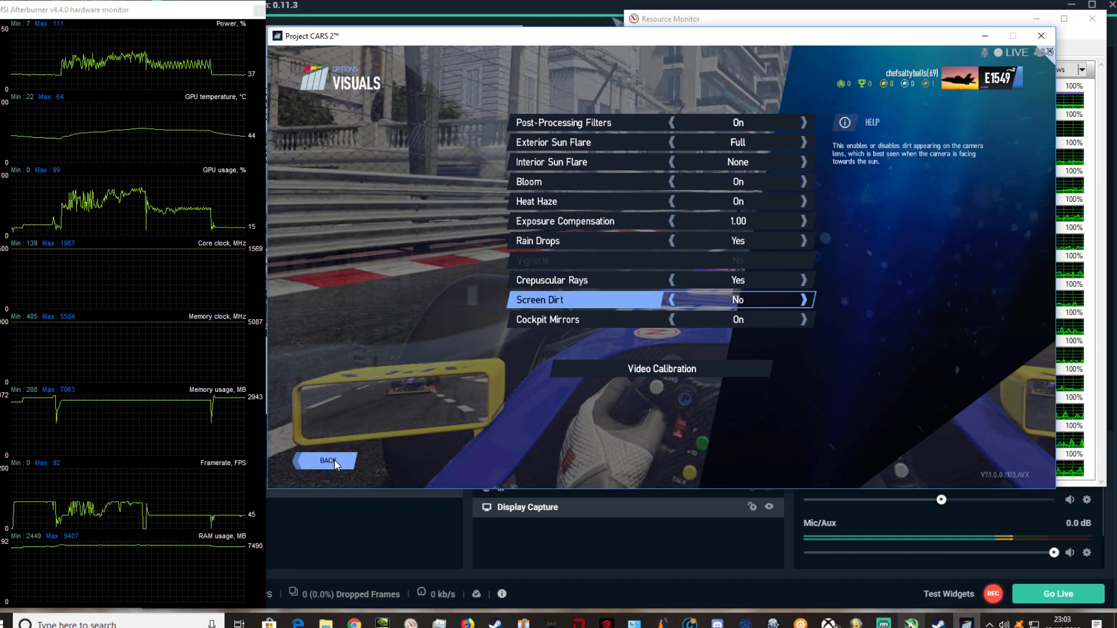
Step: Return from the Visual FX settings to the Options category page
click(325, 461)
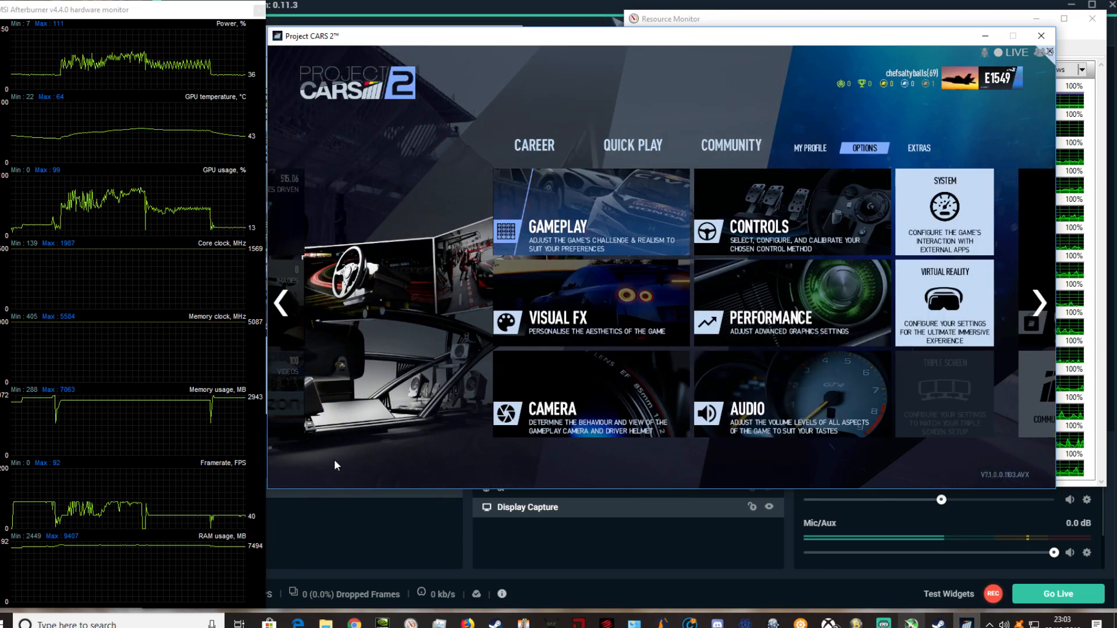
mouse_move(290, 481)
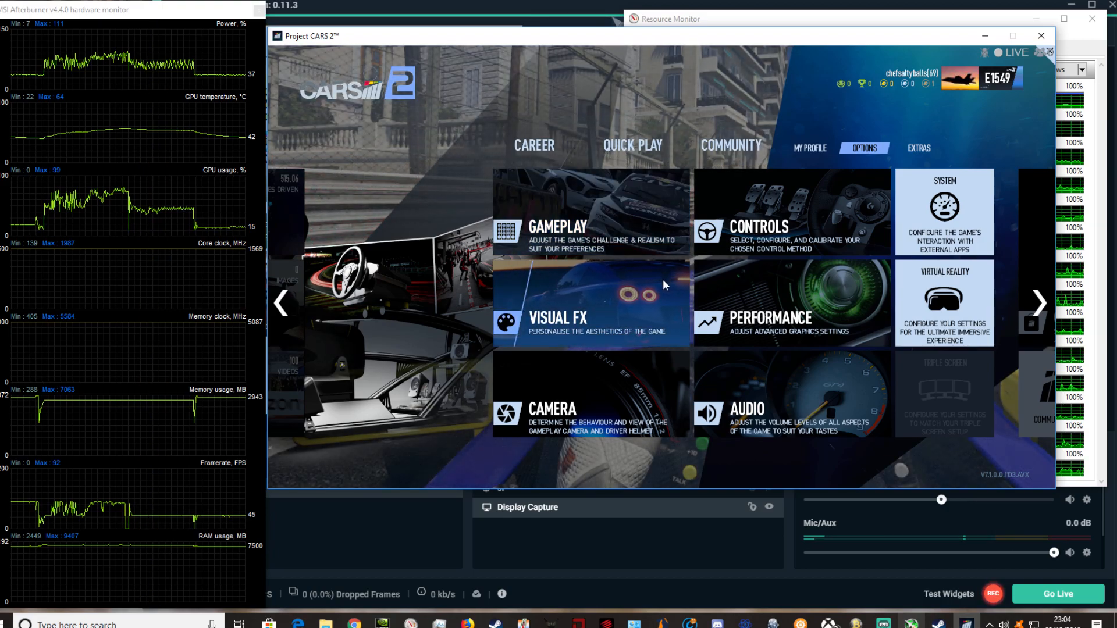
Step: Reopen Visual FX settings, showing Crepuscular Rays Yes, Screen Dirt No and Cockpit Mirrors On
click(556, 318)
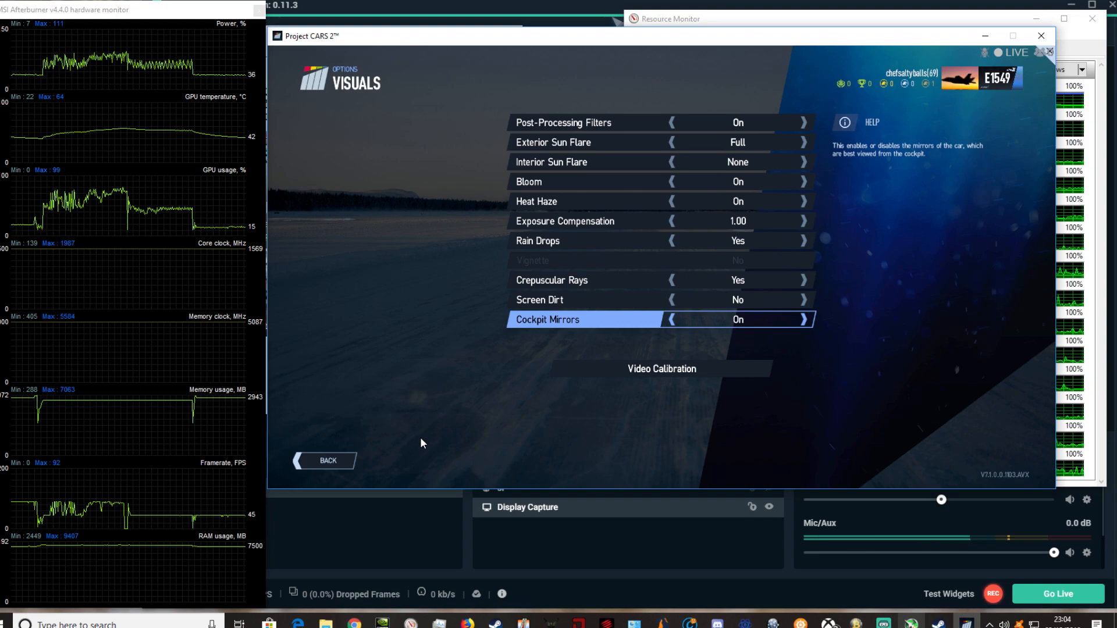
click(324, 461)
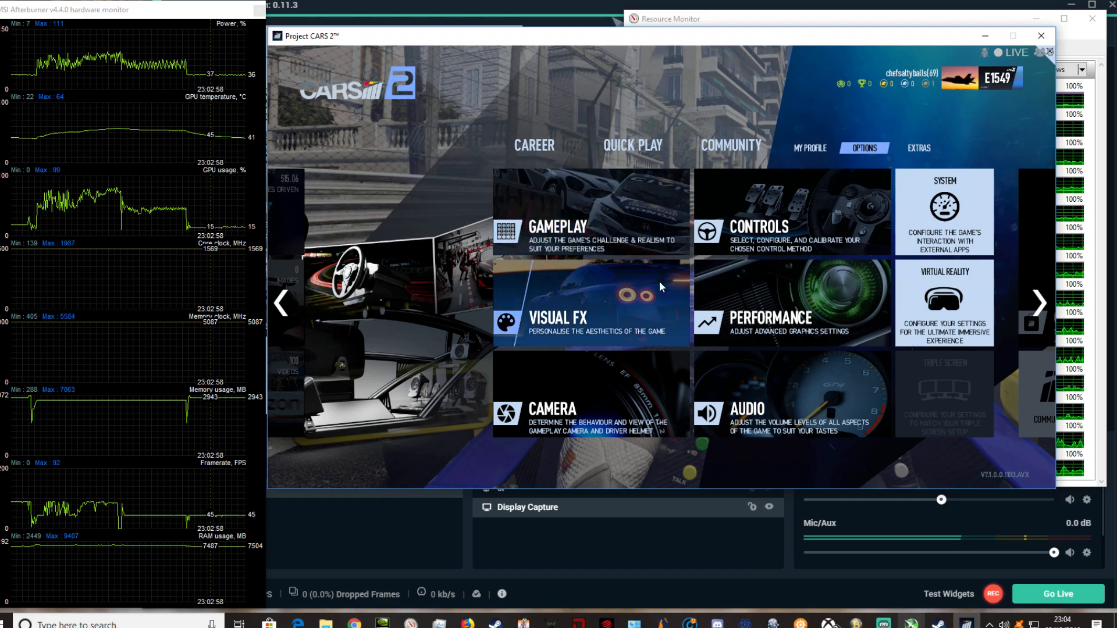
click(591, 319)
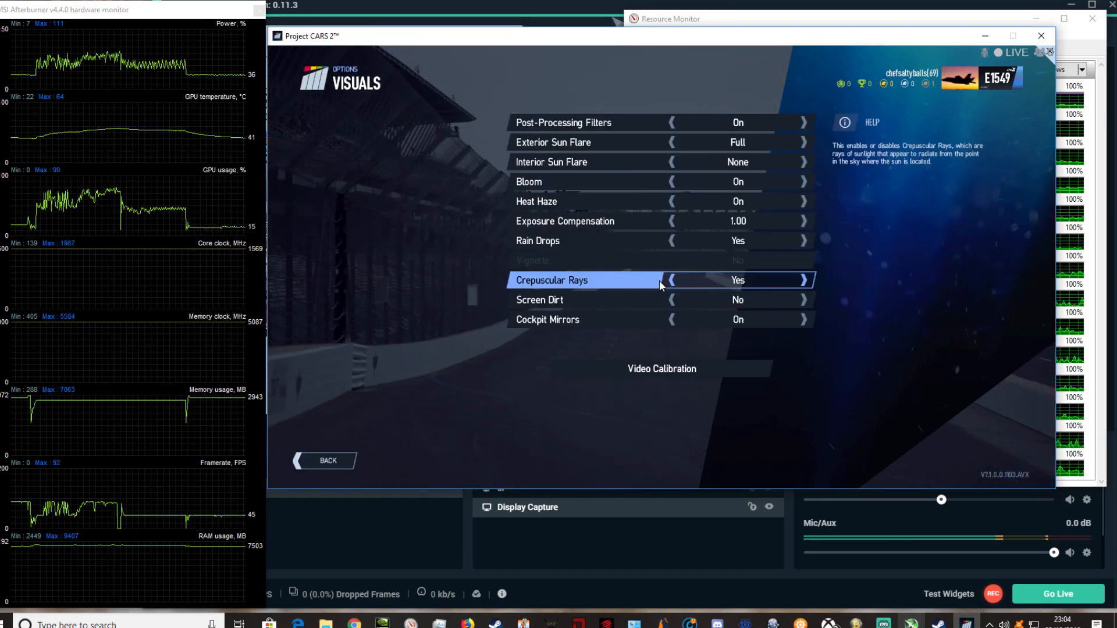